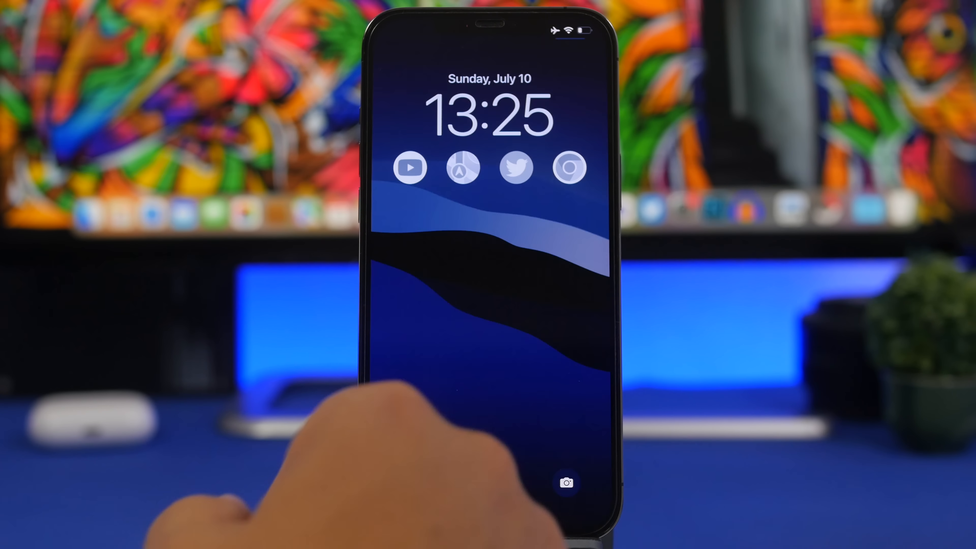
Unlock the phone and swipe across the home screen toward Lock Launcher
click(516, 167)
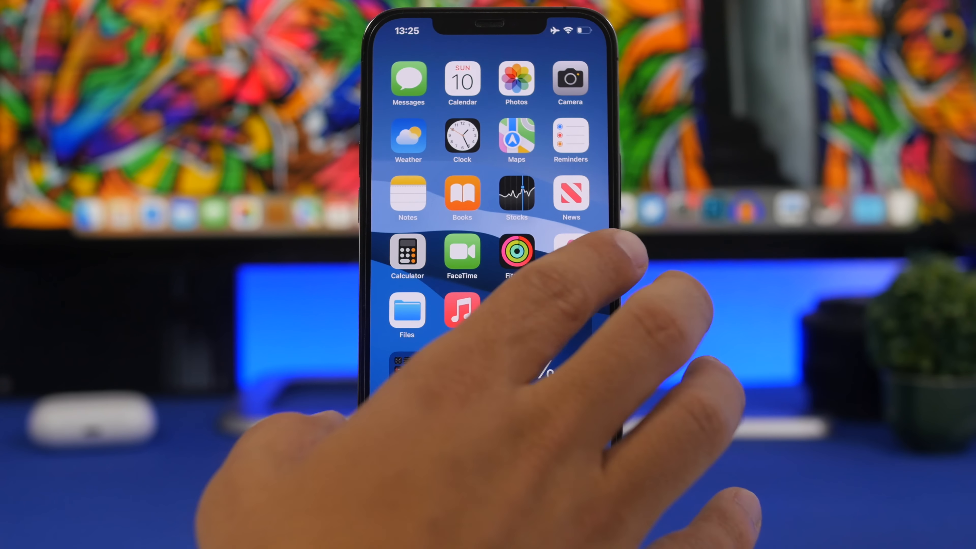
scroll(left, 3)
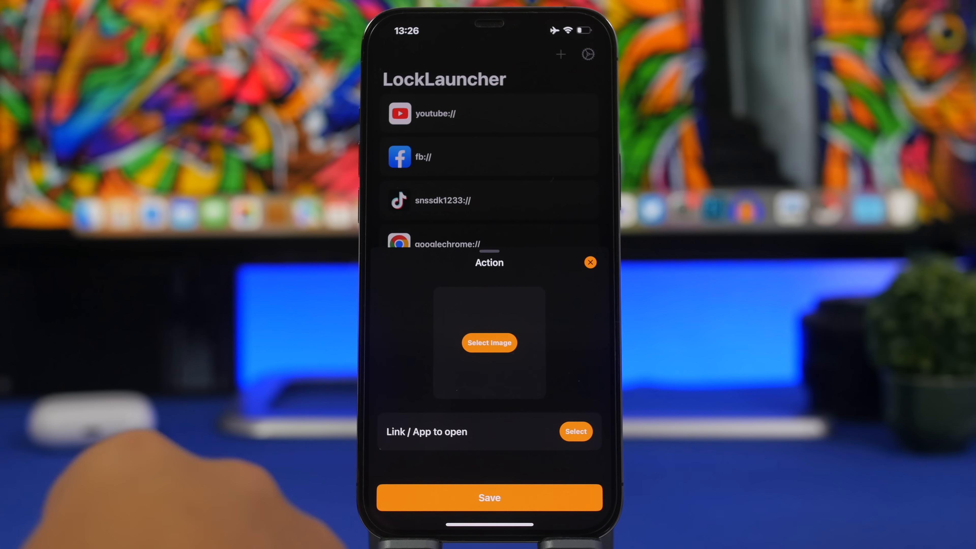
Give the new action the Amazon box image, link it to the Amazon app, and save it
click(575, 431)
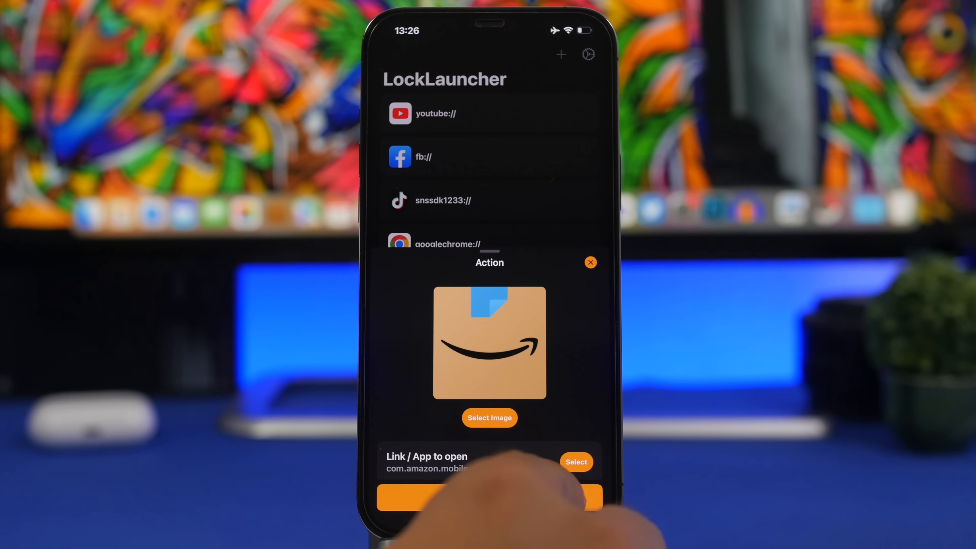
click(591, 262)
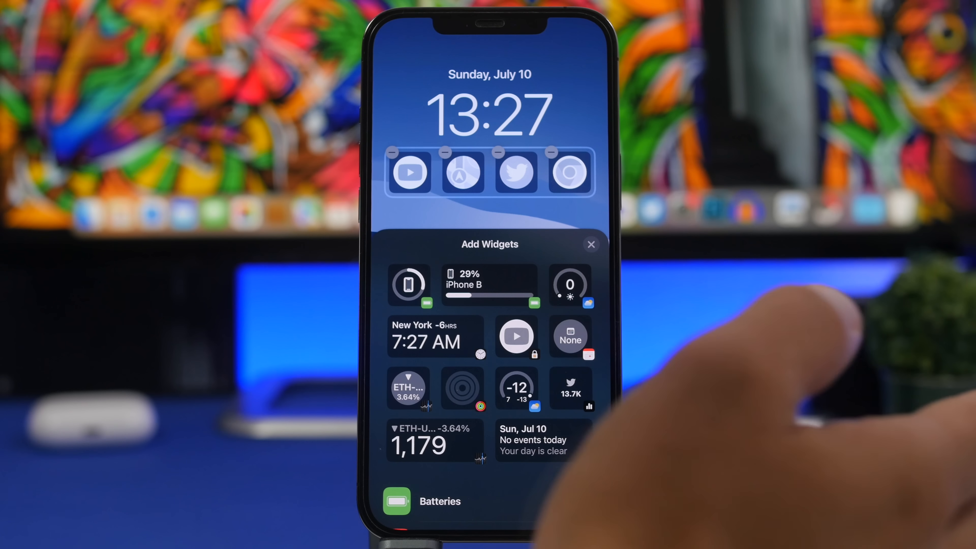
Swap the fourth widget from Chrome to the Amazon launcher and set it as the wallpaper pair
click(550, 151)
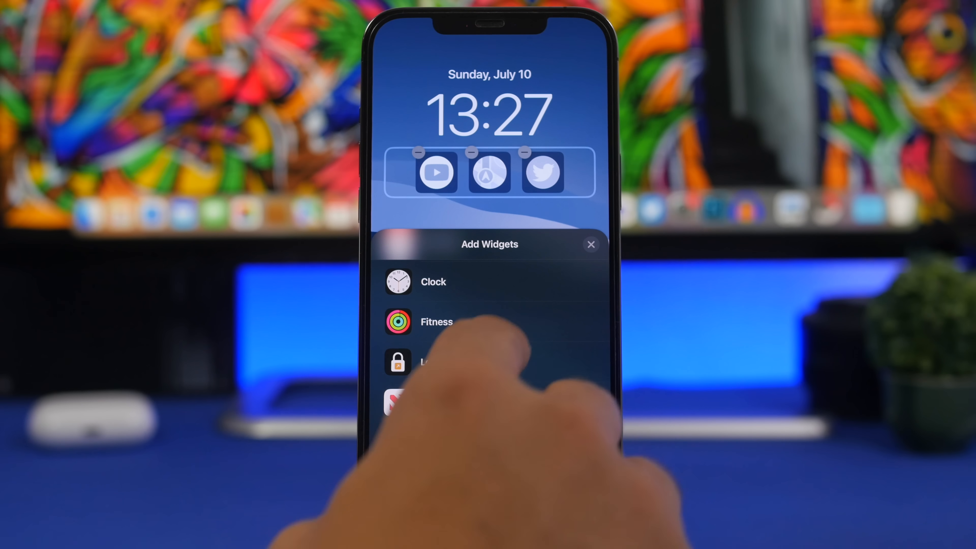
click(424, 361)
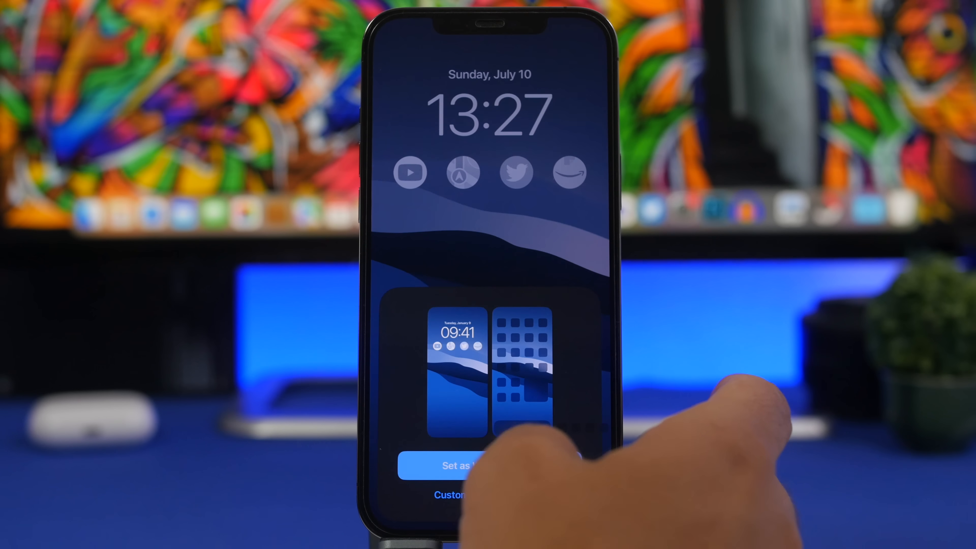
click(463, 465)
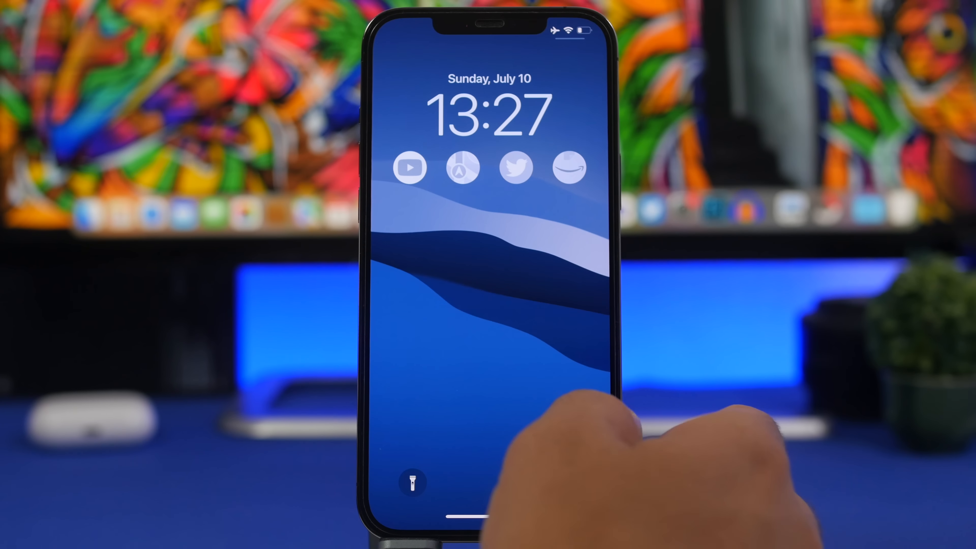